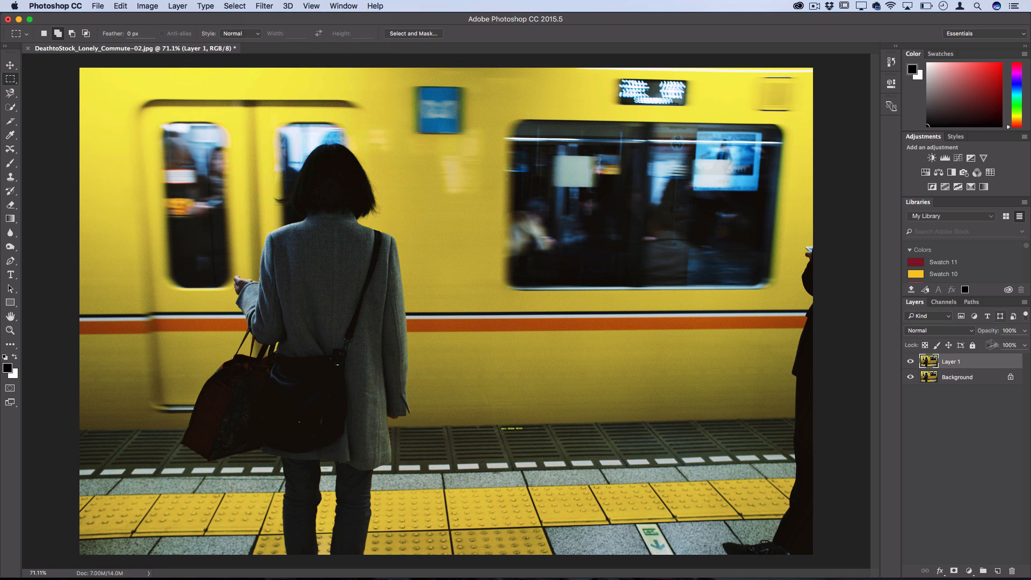
# Convert Layer 1 into a smart object from its context menu
pyautogui.rightClick(950, 360)
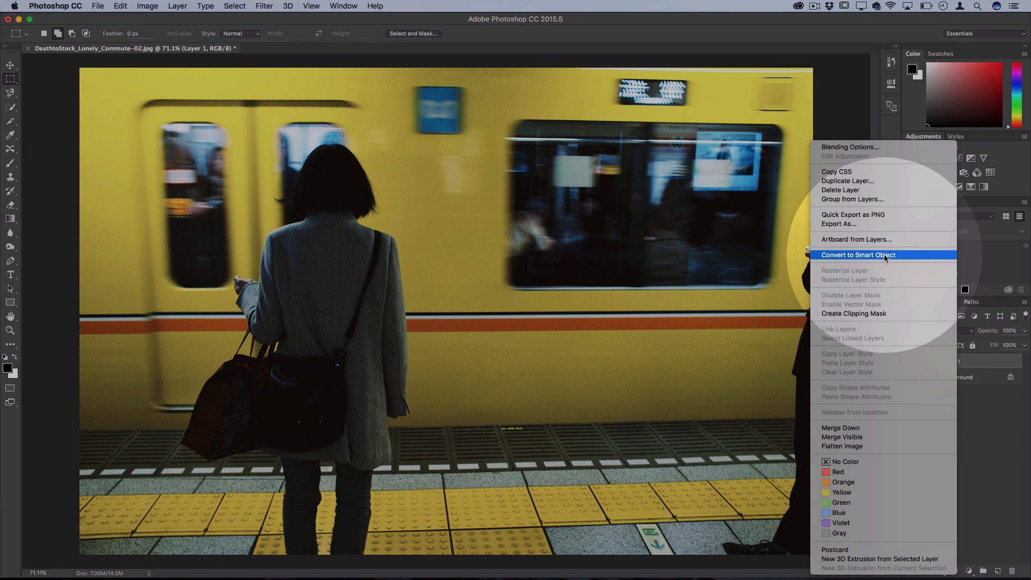
pyautogui.click(857, 255)
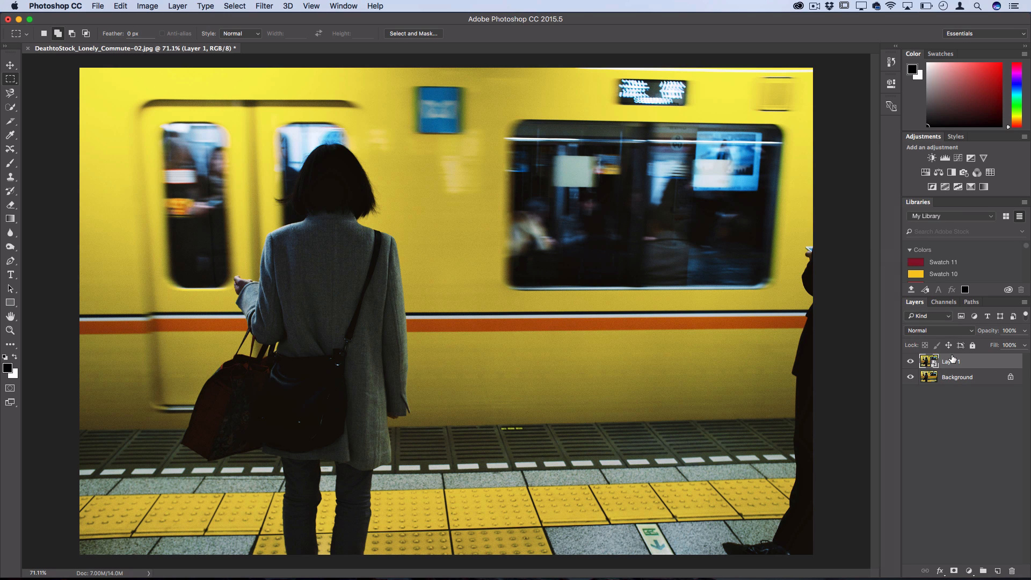
# Open the Filter > Distort > Wave dialog for the smart object layer
pyautogui.click(264, 6)
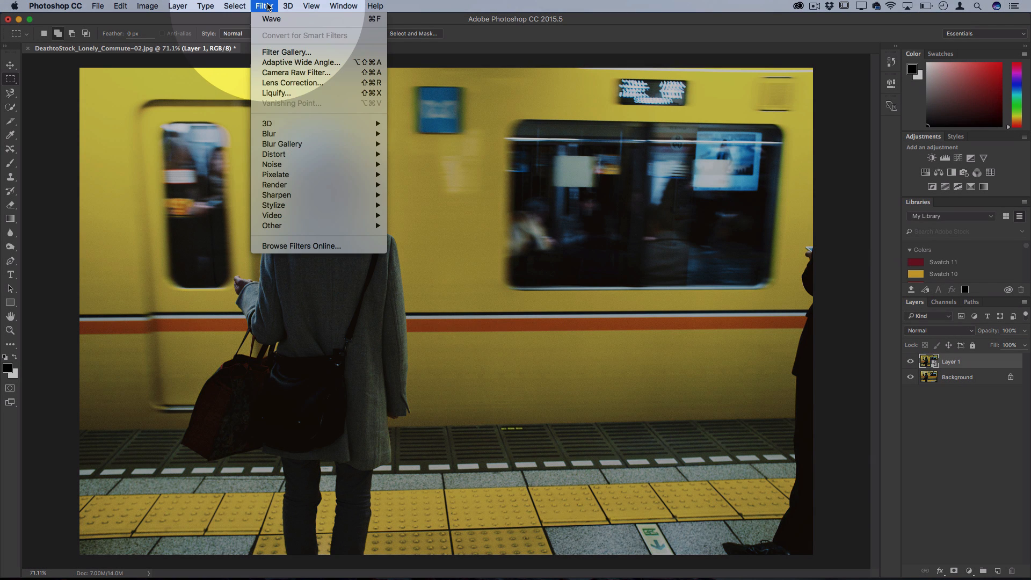
pyautogui.moveTo(273, 154)
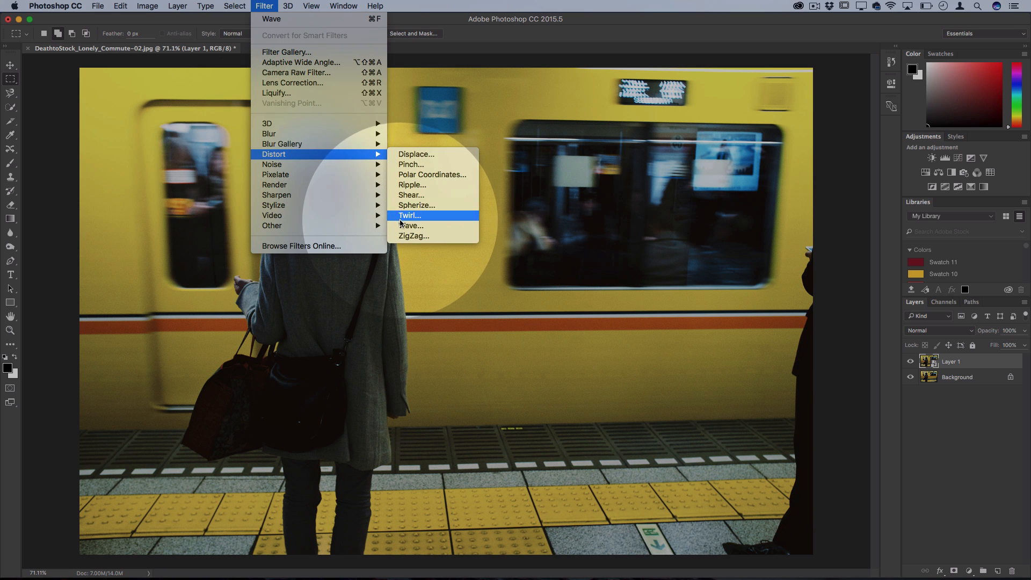
pyautogui.click(409, 225)
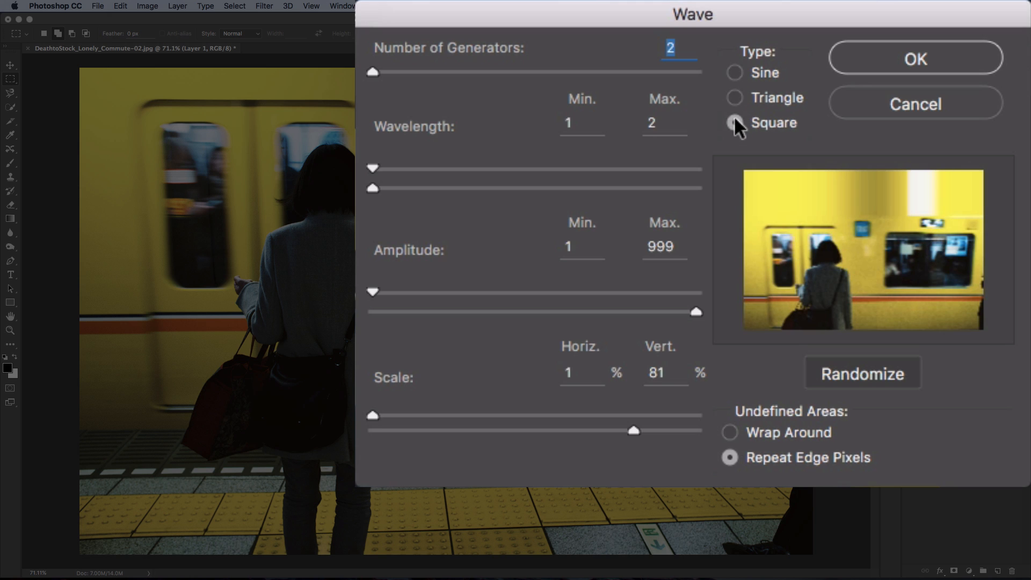
# Set the Wave type to Square and lower maximum amplitude to 2
pyautogui.click(735, 123)
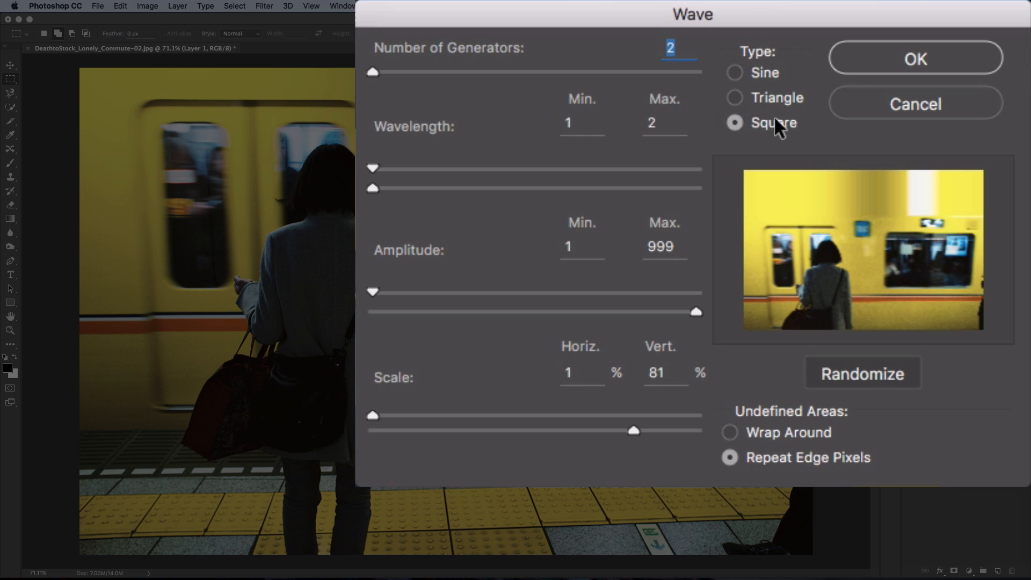
pyautogui.moveTo(776, 135)
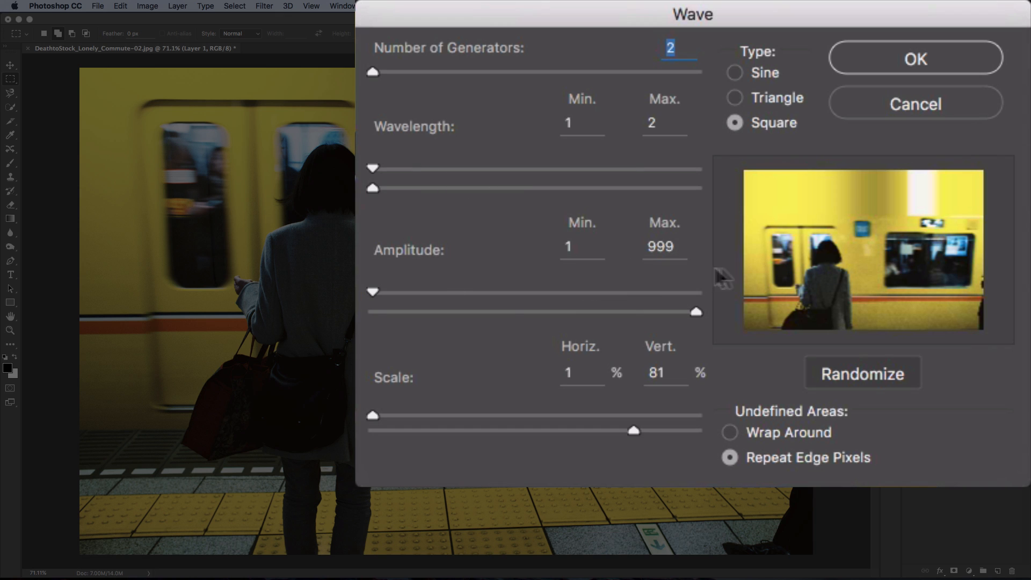
pyautogui.moveTo(787, 315)
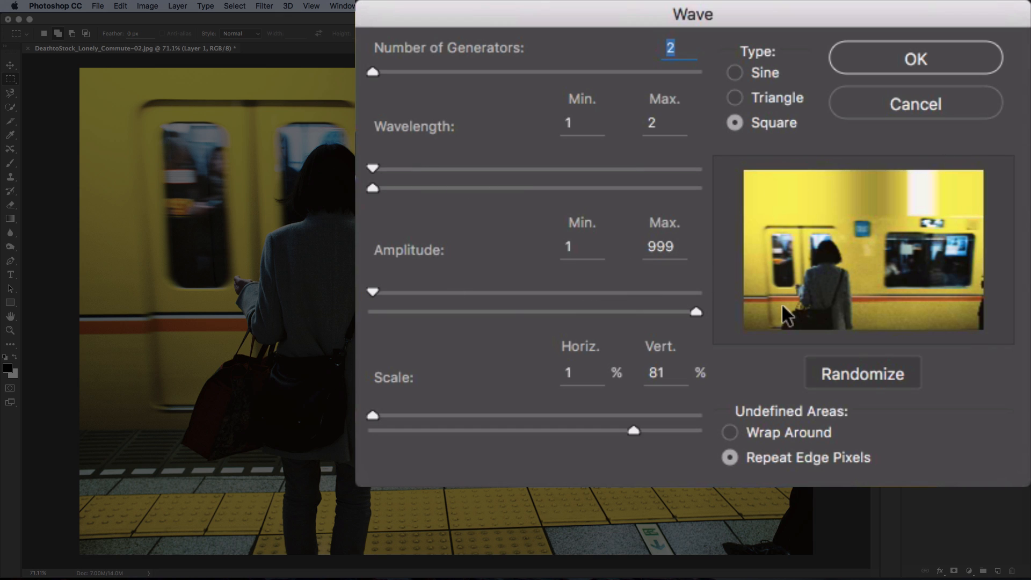
pyautogui.moveTo(531, 340)
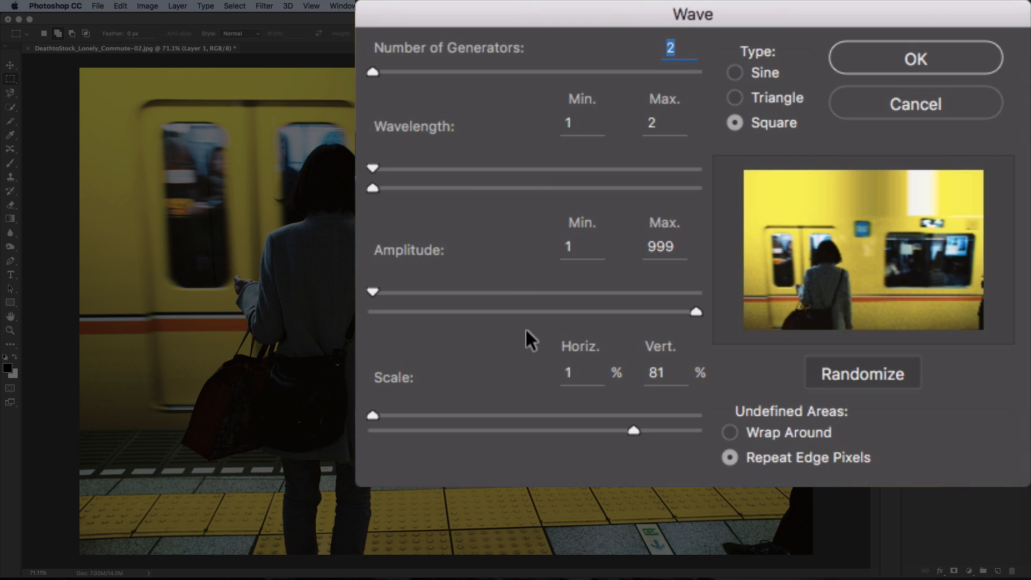
pyautogui.moveTo(696, 312); pyautogui.dragTo(372, 312)
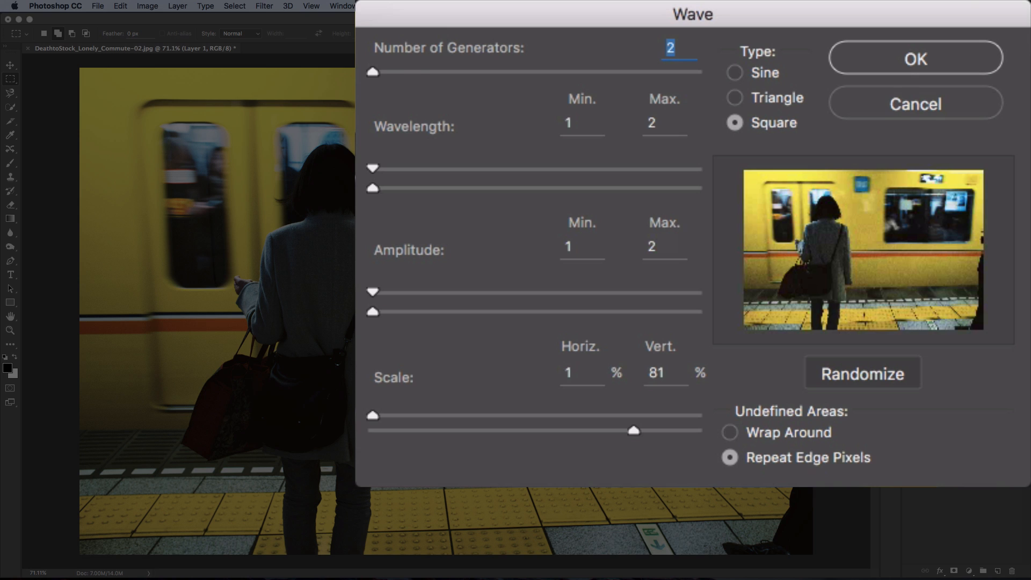
pyautogui.moveTo(419, 197)
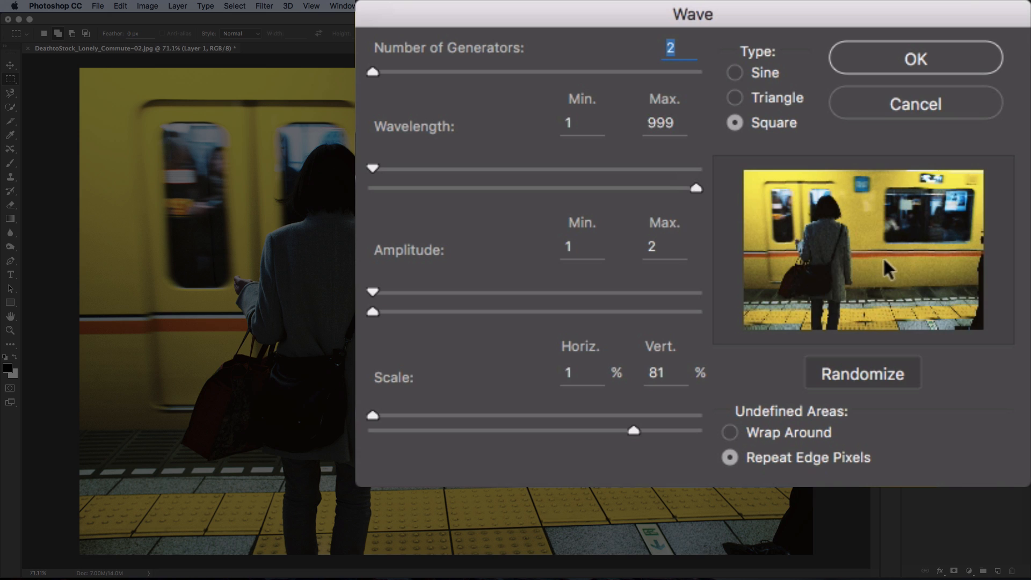
pyautogui.moveTo(469, 179)
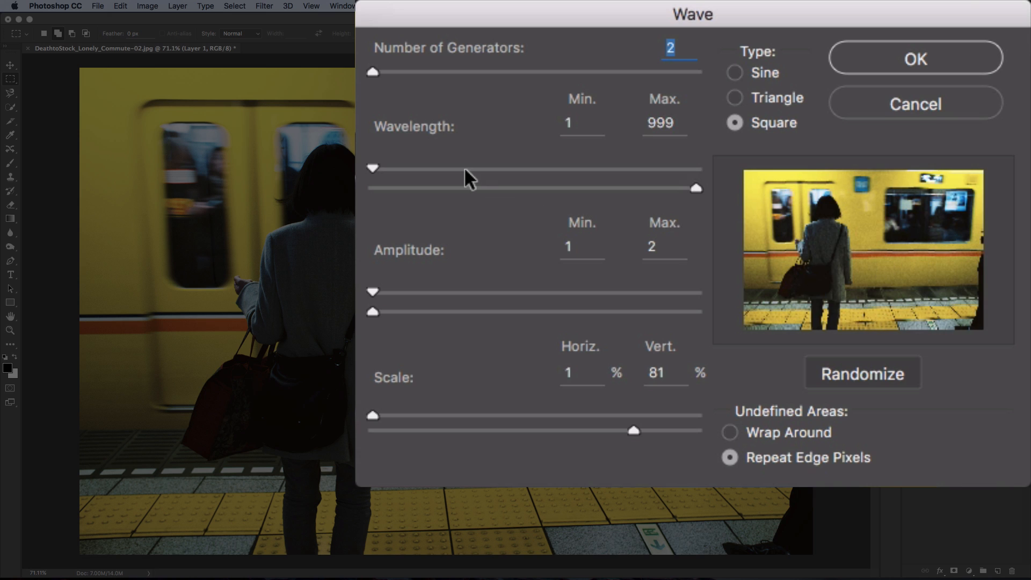
pyautogui.moveTo(431, 435)
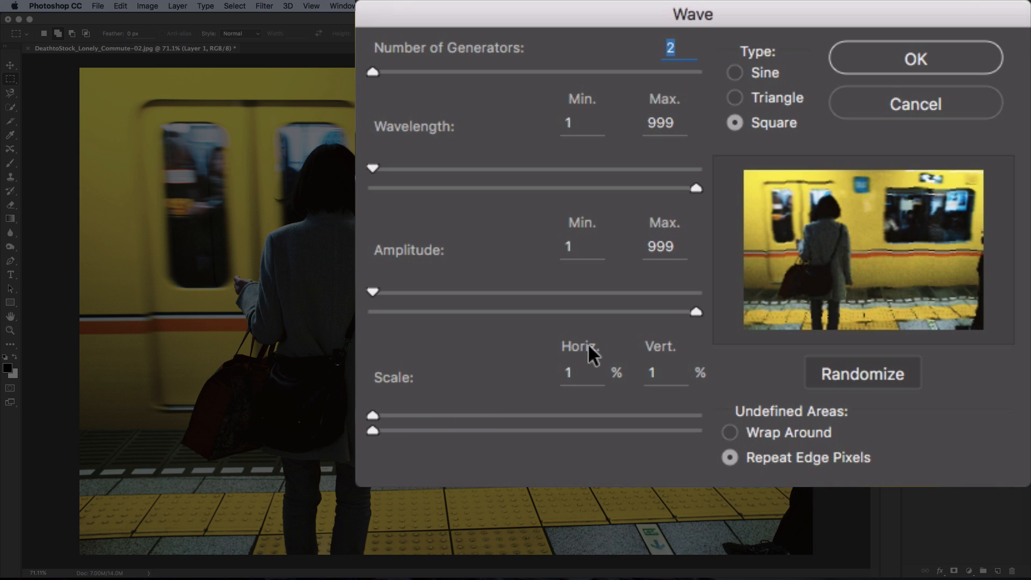
pyautogui.moveTo(667, 351)
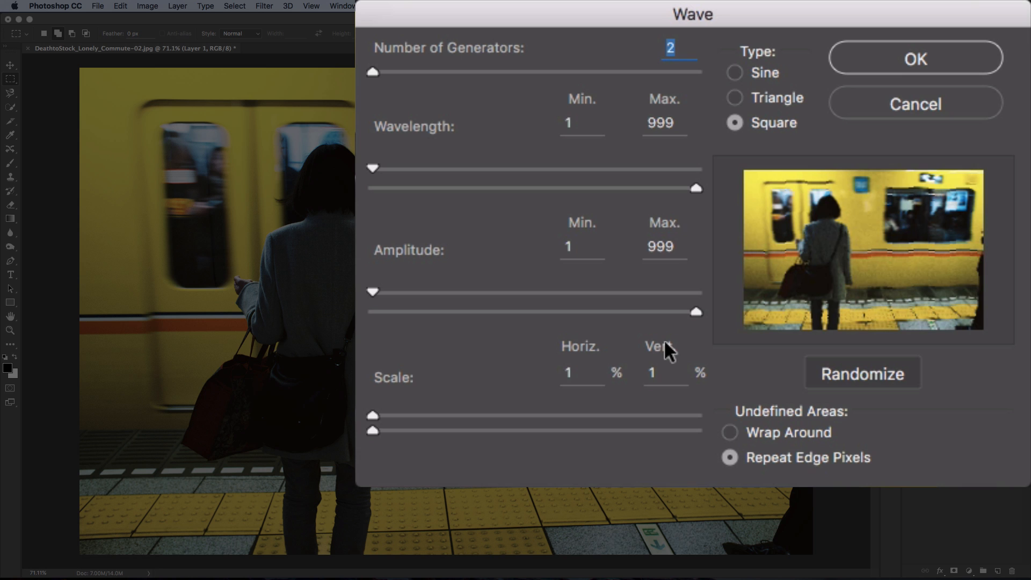
pyautogui.moveTo(382, 440)
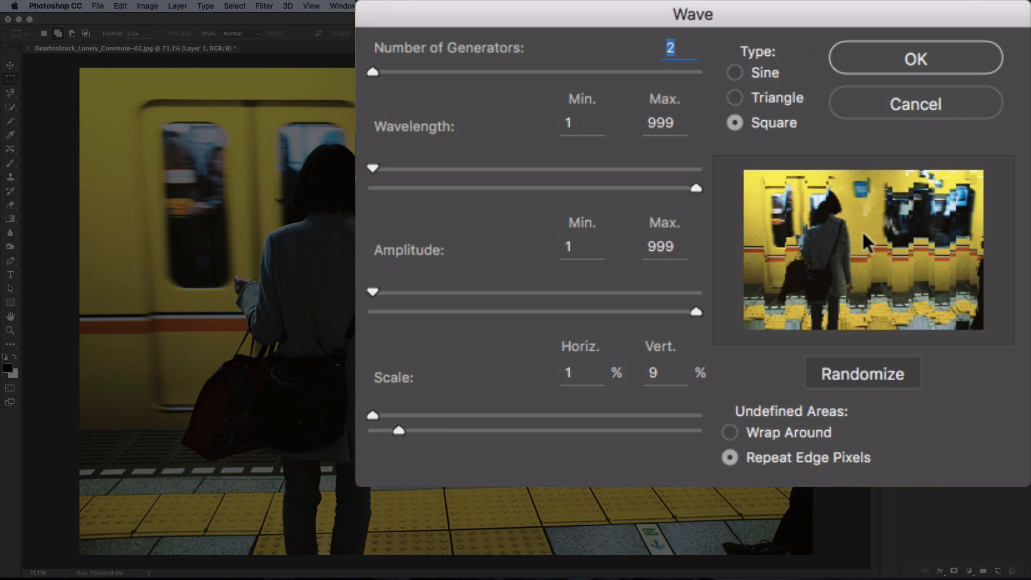
pyautogui.click(862, 374)
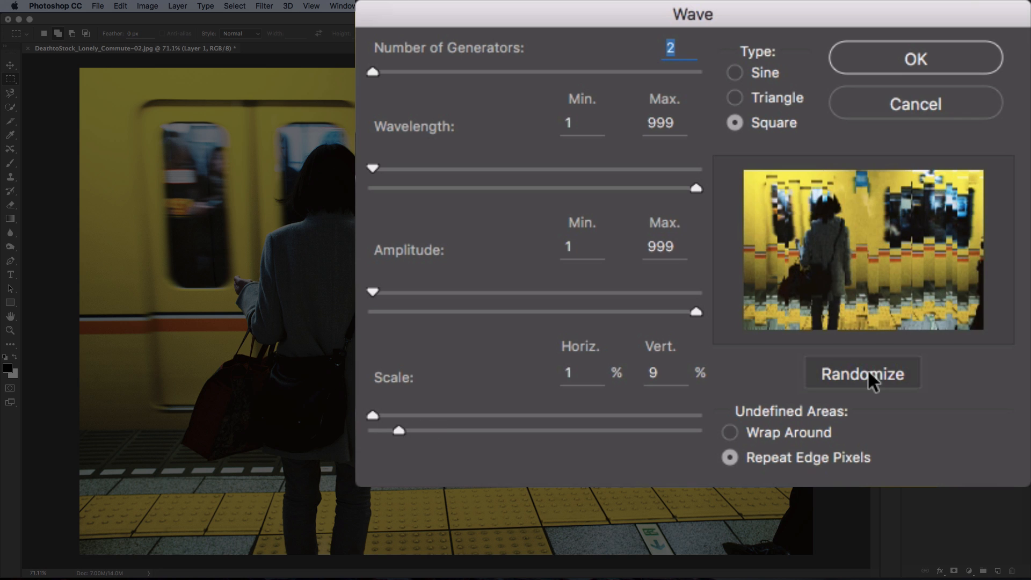
pyautogui.click(862, 374)
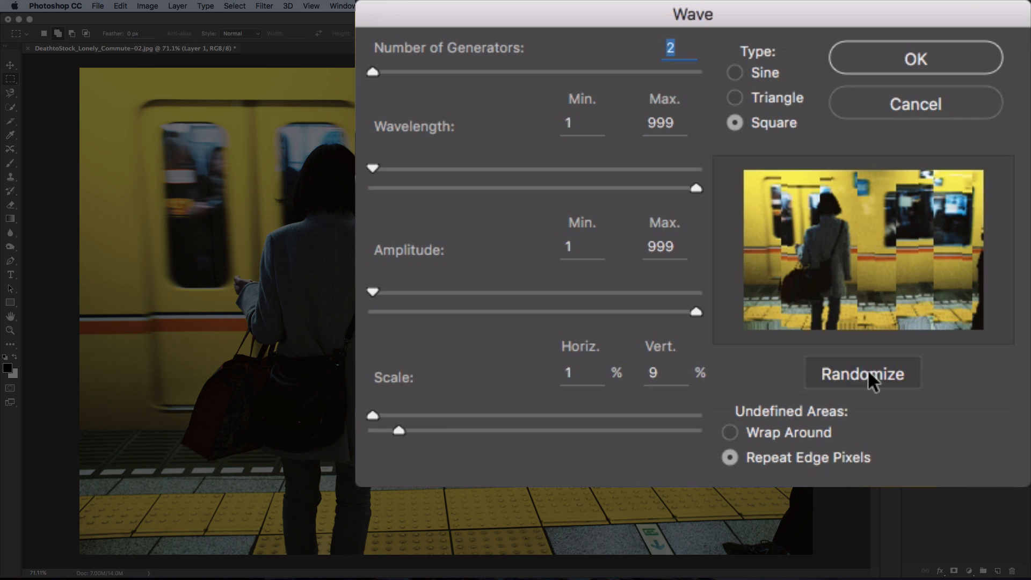
pyautogui.click(862, 373)
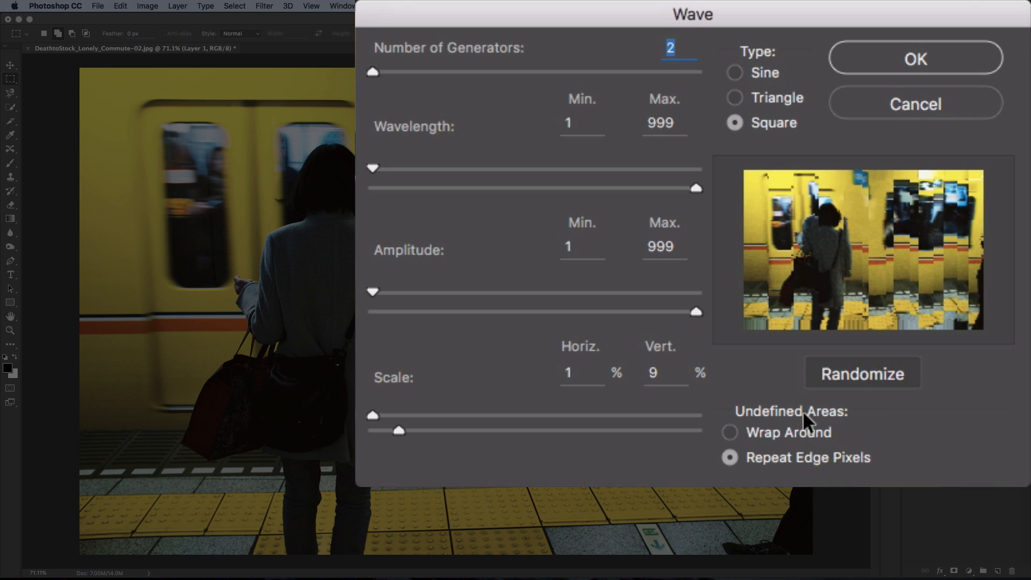
pyautogui.moveTo(809, 424)
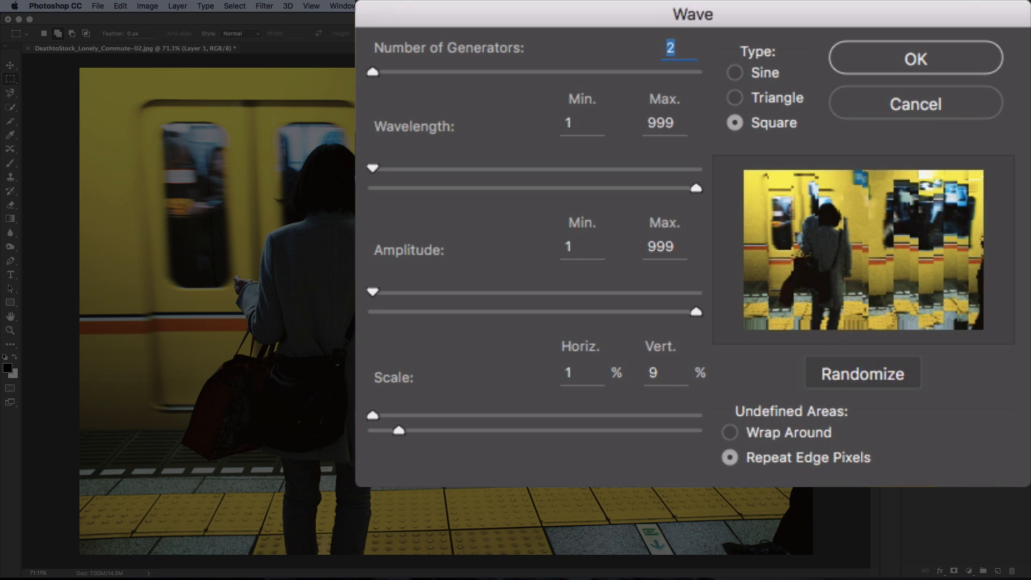
pyautogui.click(730, 432)
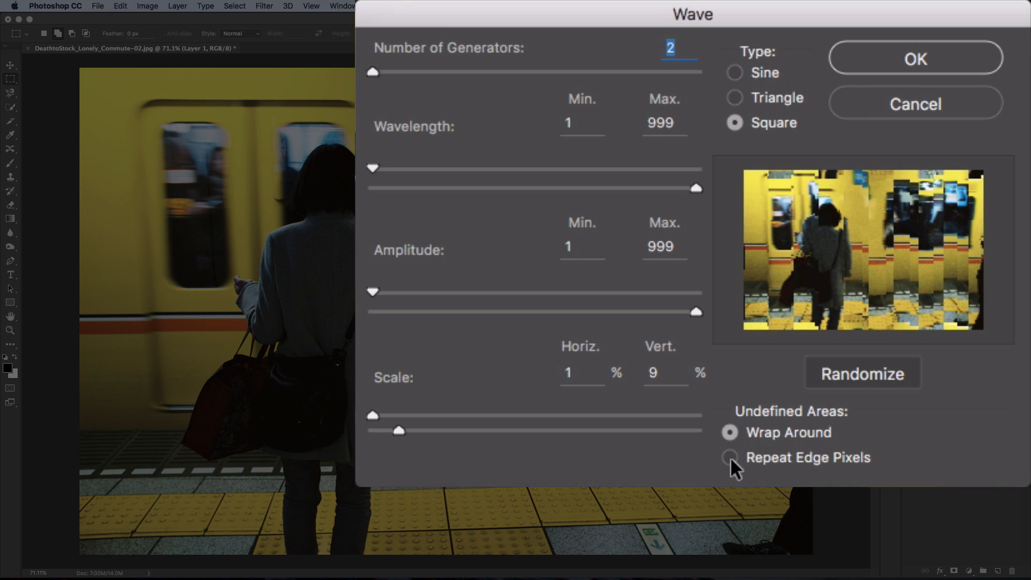
pyautogui.click(730, 456)
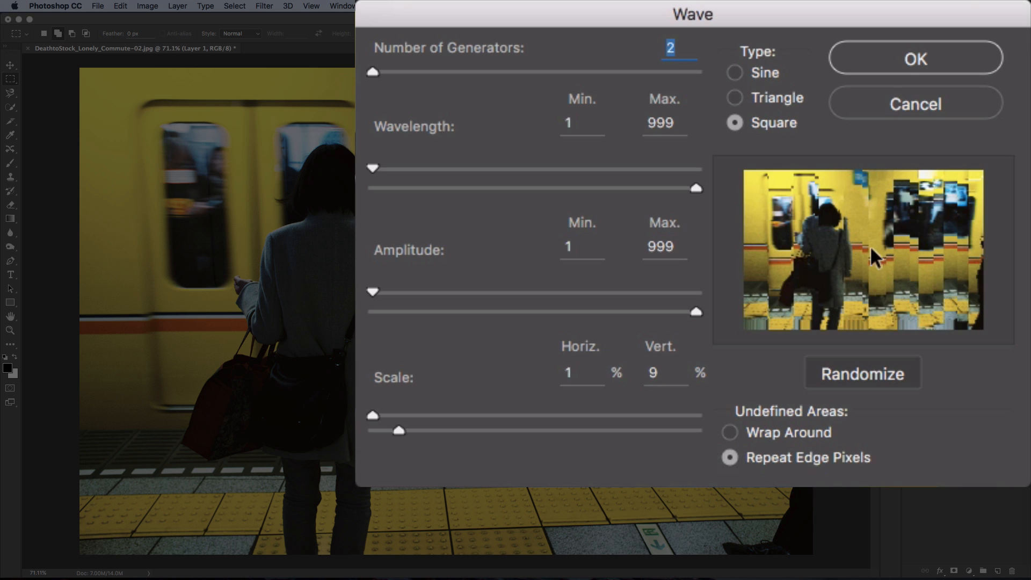
# Apply the Wave distortion as a smart filter on Layer 1
pyautogui.click(914, 58)
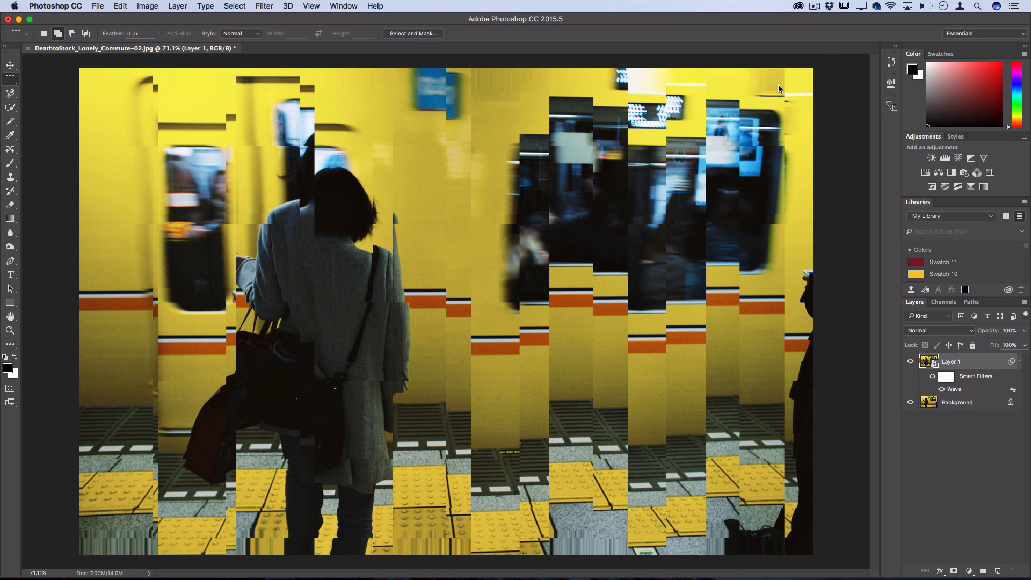
pyautogui.moveTo(426, 309)
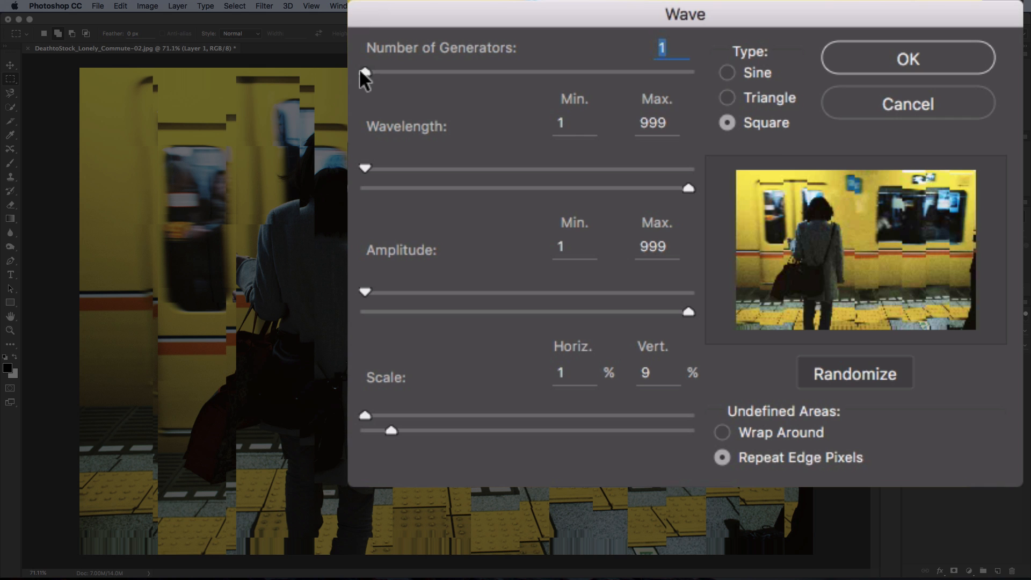
# Apply the revised single-generator Wave settings for dense pixelated glitch blocks
pyautogui.click(907, 59)
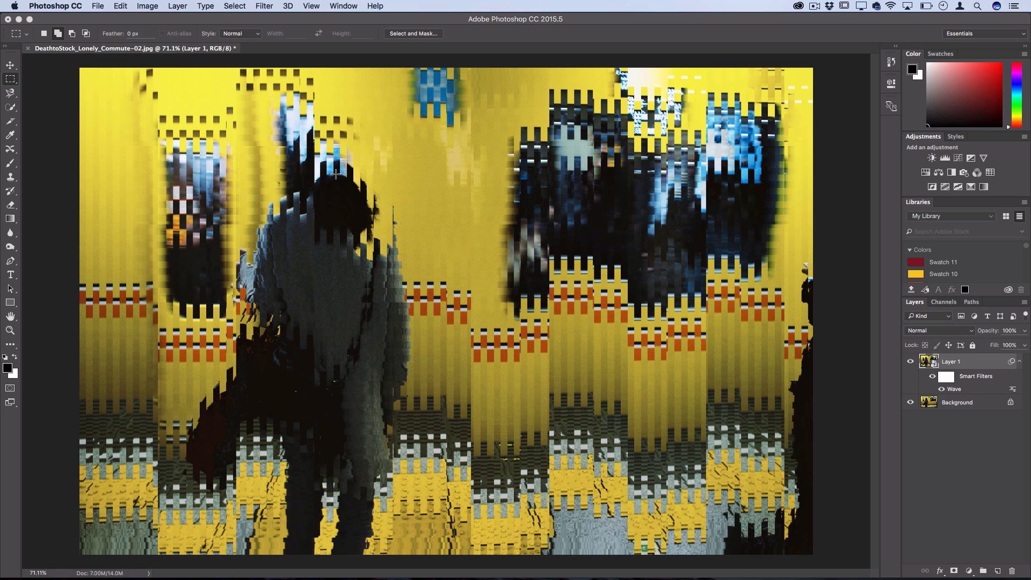
pyautogui.moveTo(941, 429)
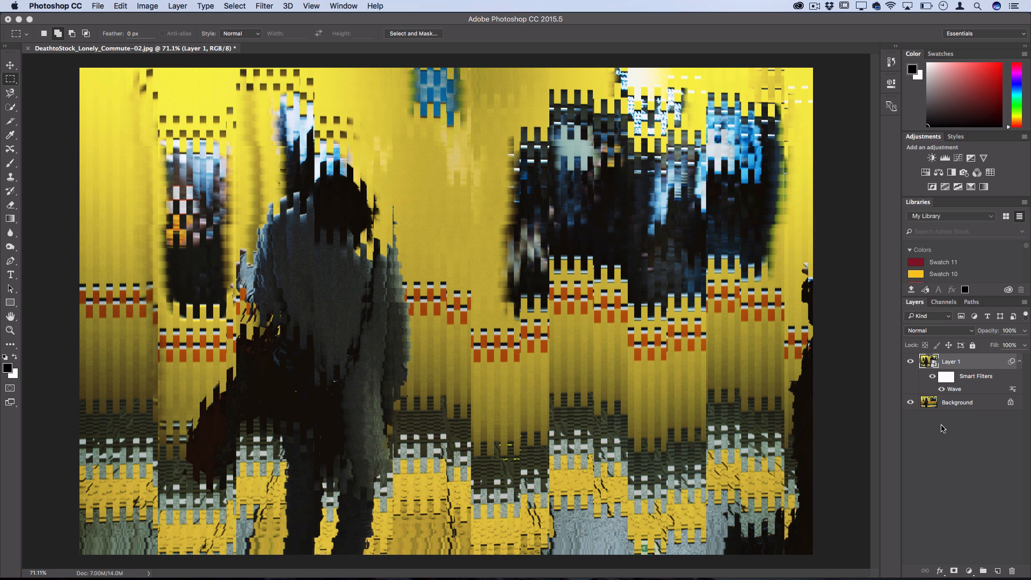
# Reopen Wave and set 10 generators, minimum wavelength 405, horizontal scale 3%, vertical 1%
pyautogui.doubleClick(952, 389)
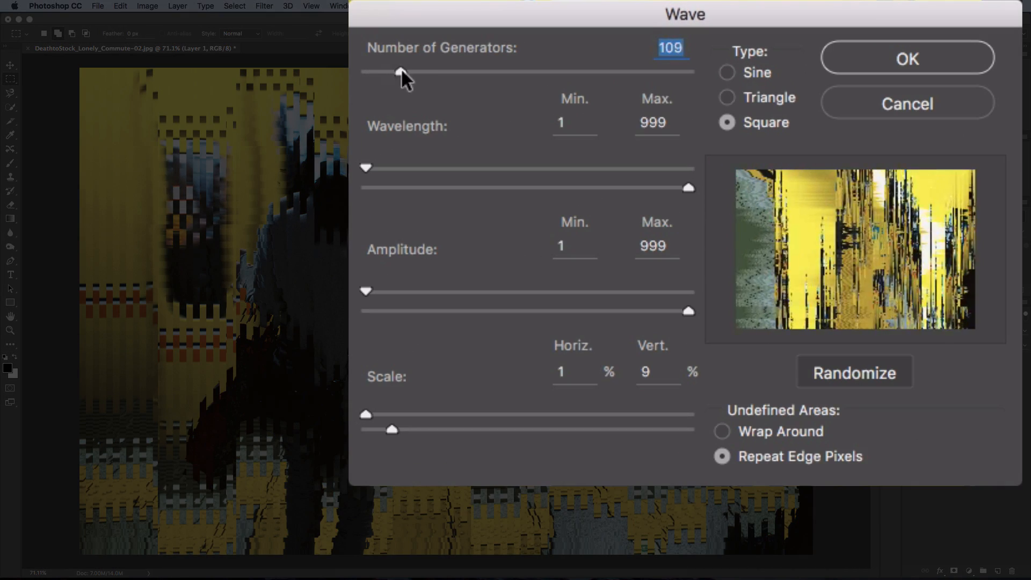
pyautogui.moveTo(398, 71); pyautogui.dragTo(391, 70)
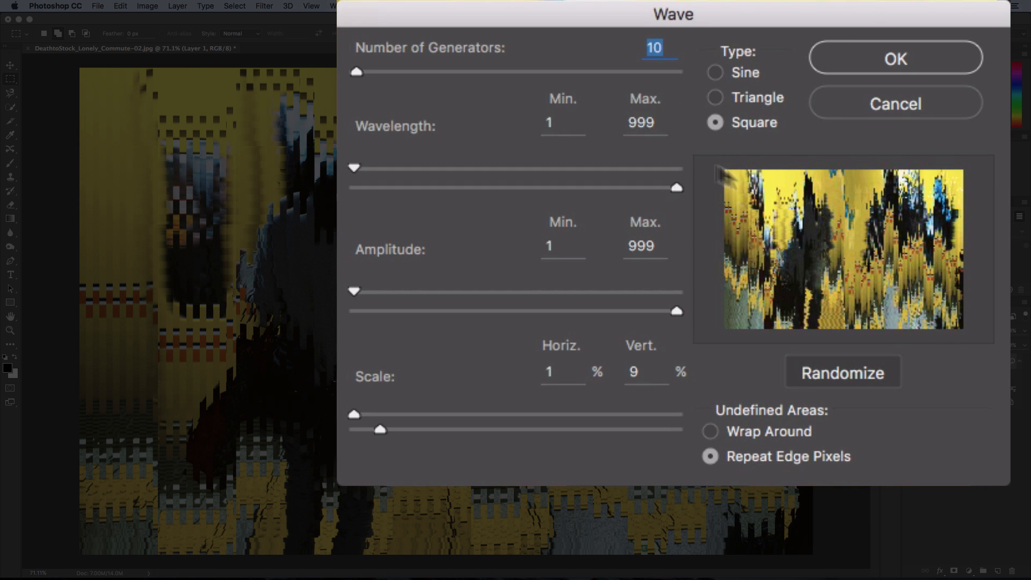
pyautogui.moveTo(353, 167); pyautogui.dragTo(480, 168)
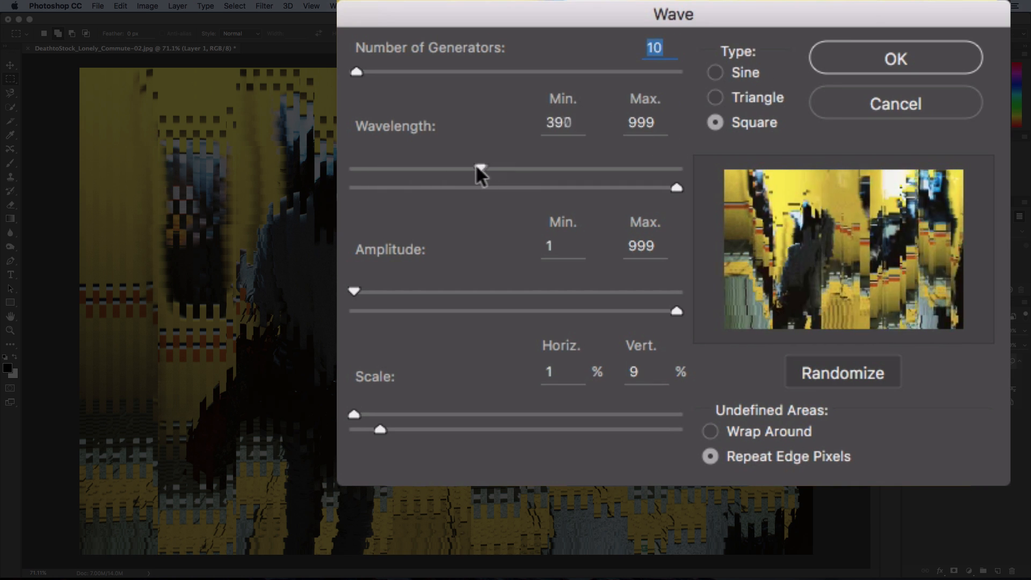
pyautogui.moveTo(379, 428); pyautogui.dragTo(526, 428)
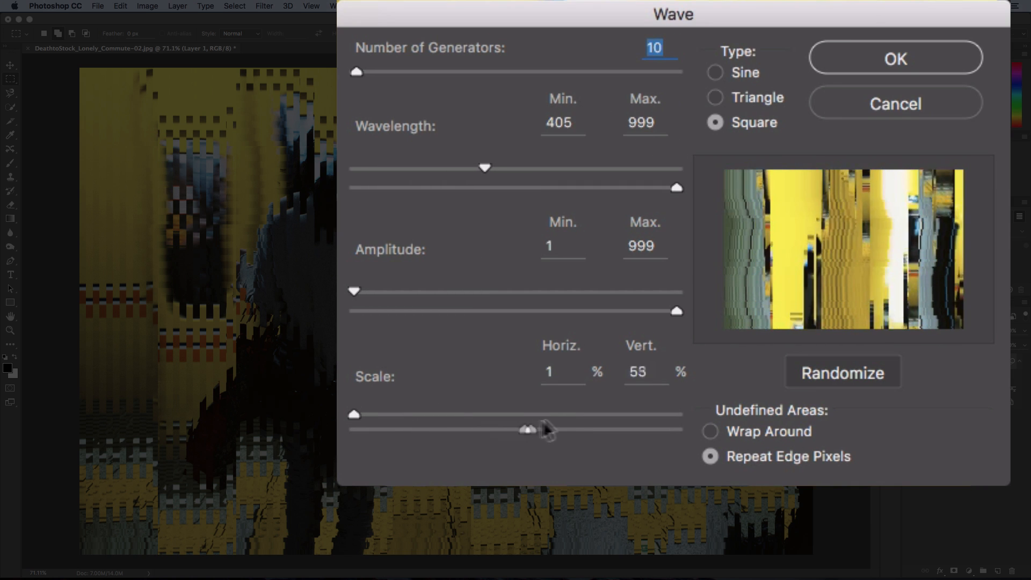
pyautogui.moveTo(526, 428); pyautogui.dragTo(355, 428)
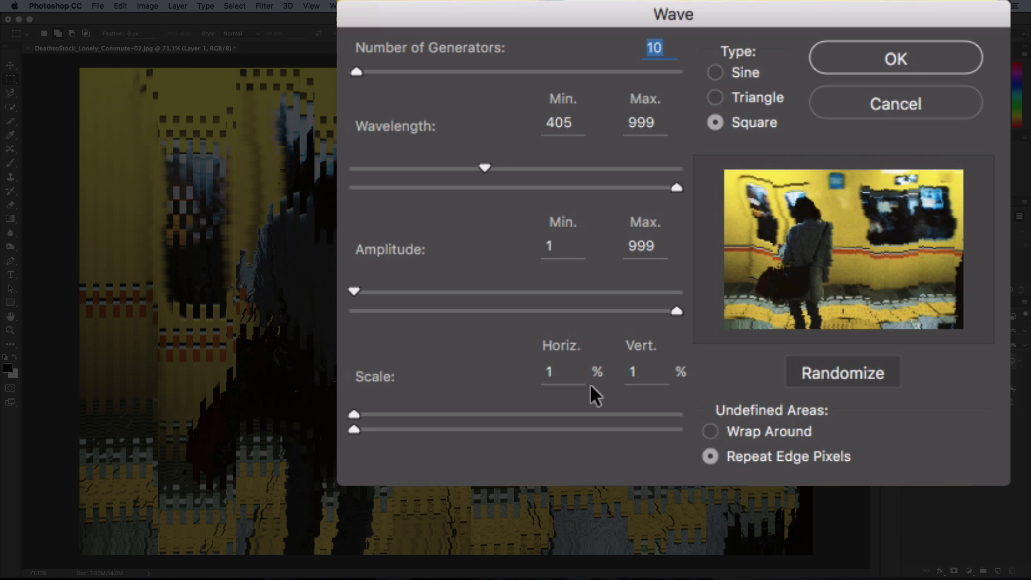
pyautogui.moveTo(353, 429); pyautogui.dragTo(378, 429)
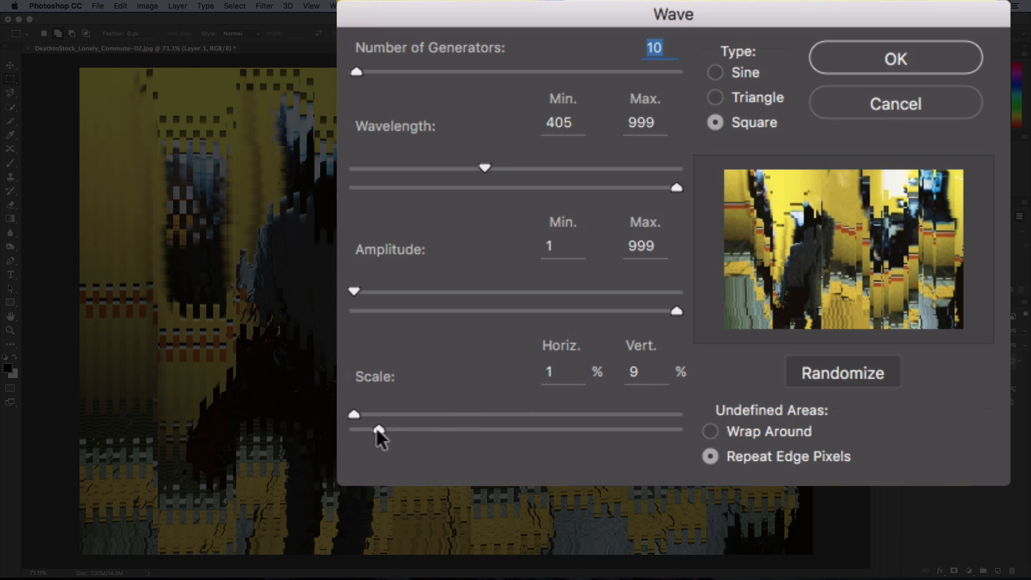
pyautogui.moveTo(378, 414); pyautogui.dragTo(354, 428)
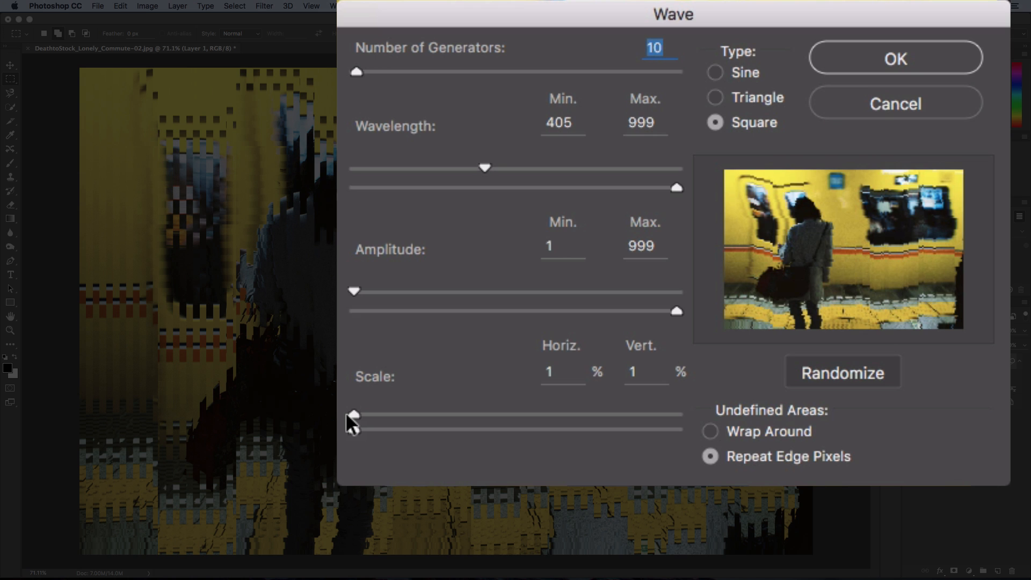
pyautogui.moveTo(354, 414); pyautogui.dragTo(391, 413)
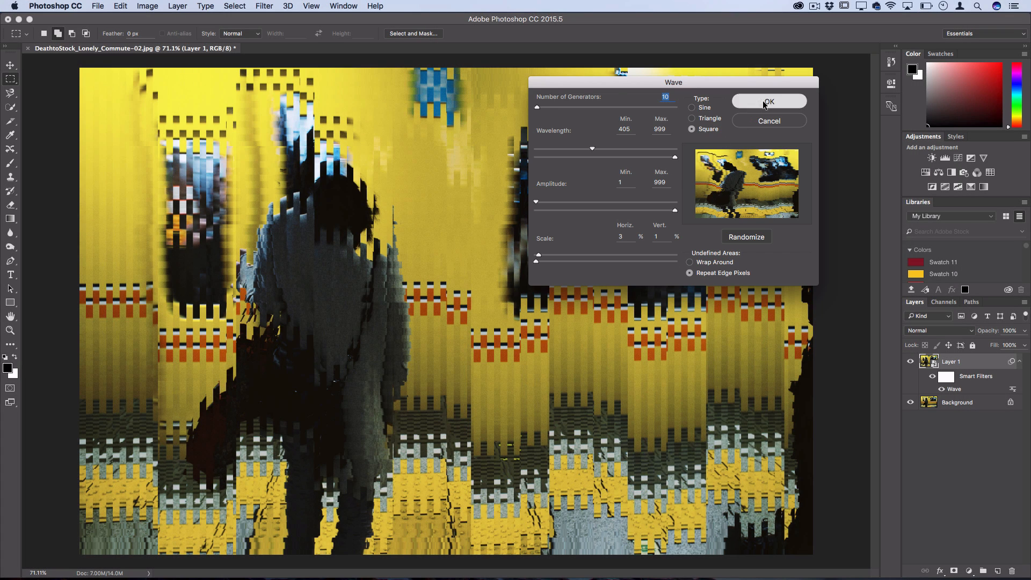
# Apply the 10-generator Wave settings, smearing the photo into tall vertical streaks
pyautogui.click(767, 101)
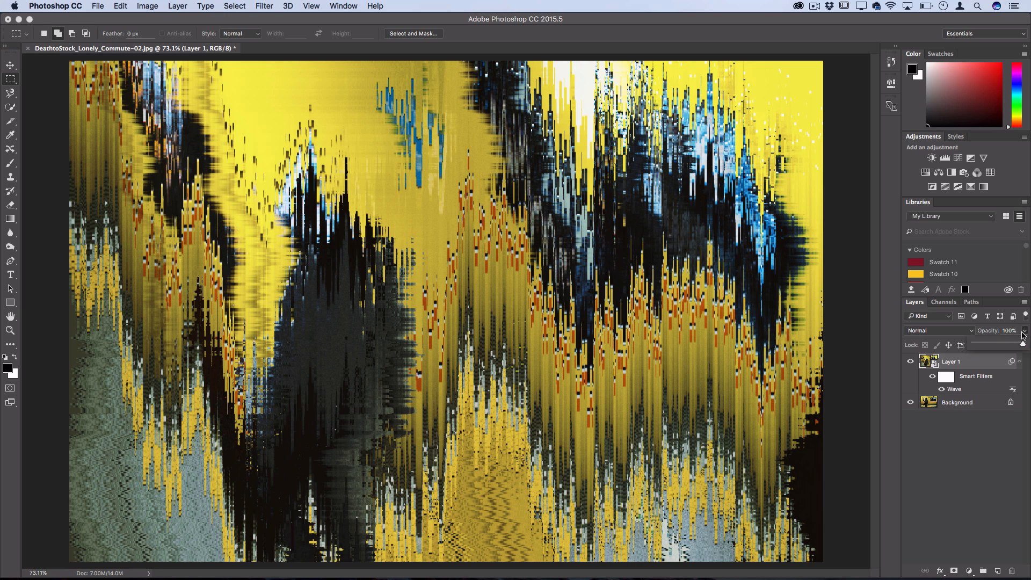
# Fade the glitch layer to 18% opacity and hide it to reveal the original
pyautogui.moveTo(1023, 342); pyautogui.dragTo(989, 341)
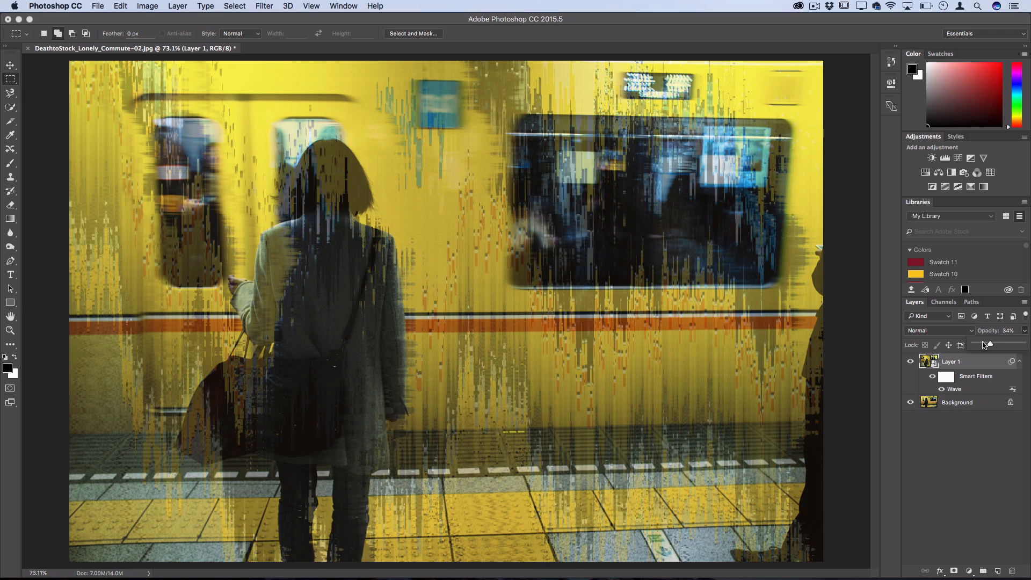
pyautogui.moveTo(989, 345); pyautogui.dragTo(981, 345)
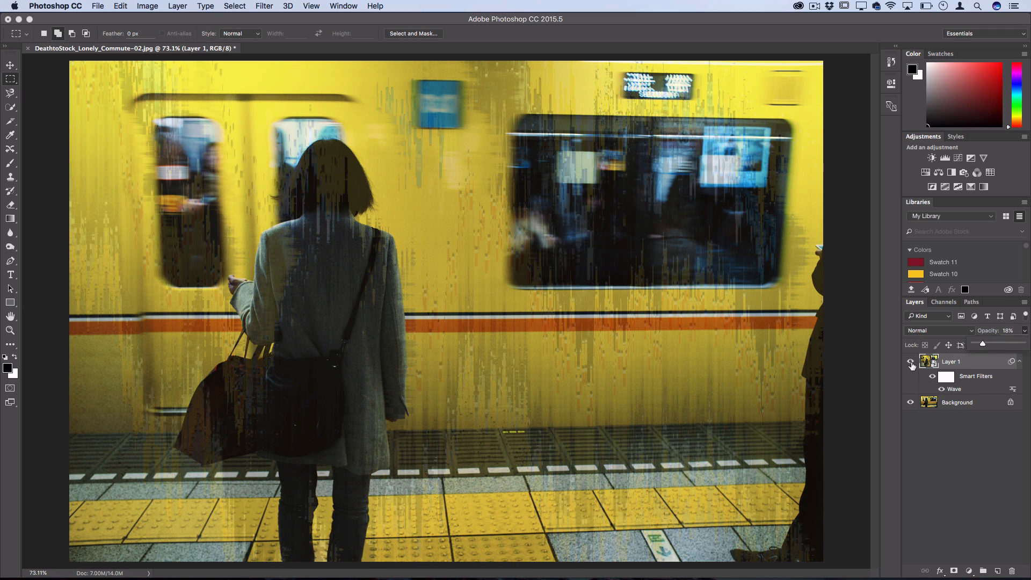
pyautogui.click(932, 376)
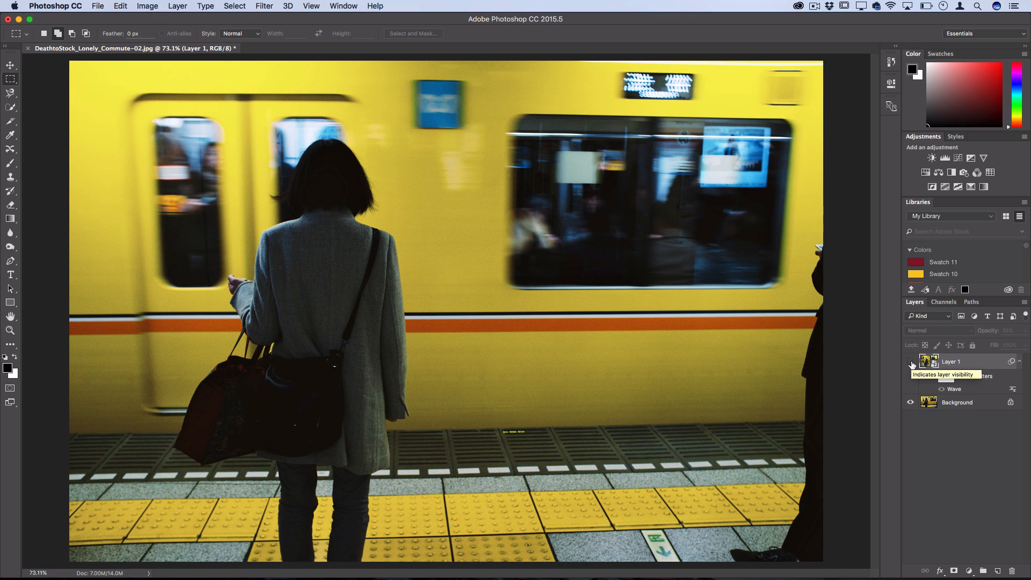